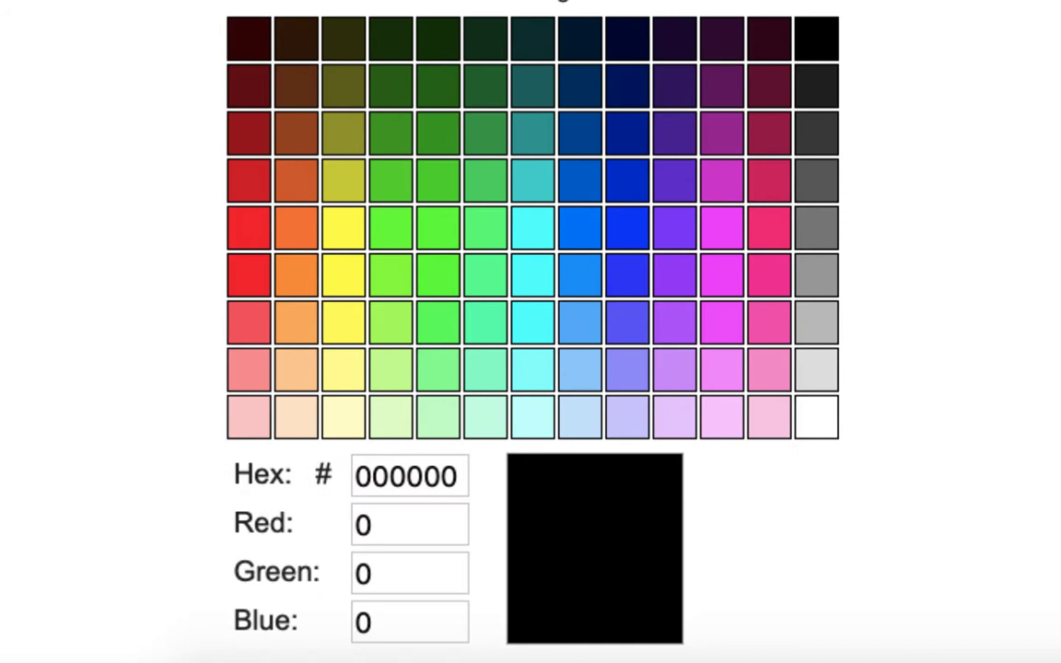
Sample the RGB values for pure red, a yellow-green shade, pure green and pure blue.
left_click(248, 228)
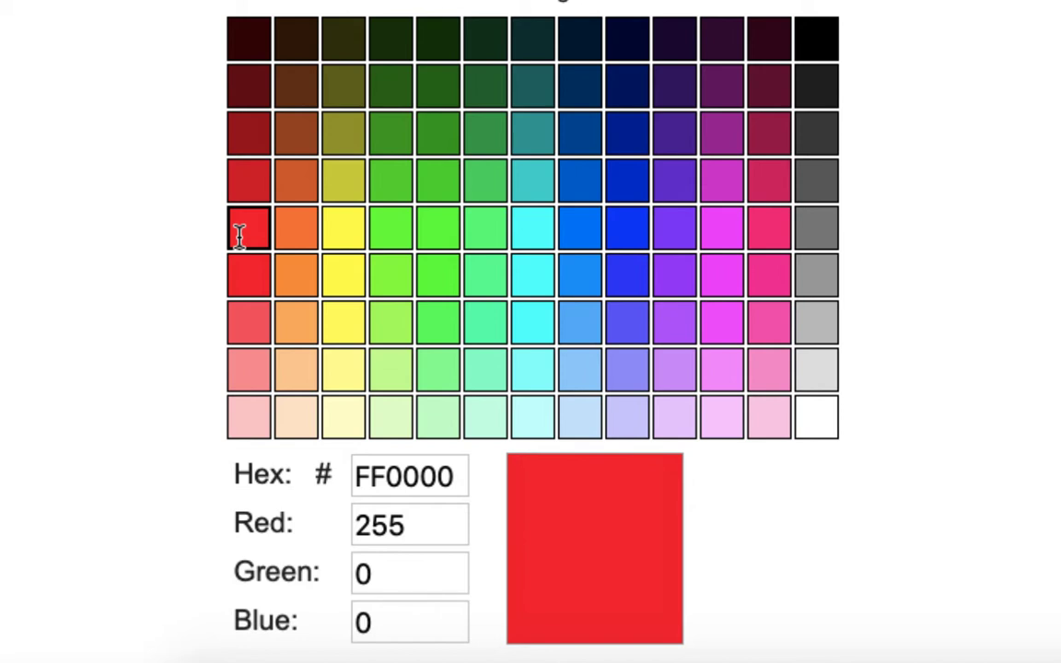
left_click(391, 228)
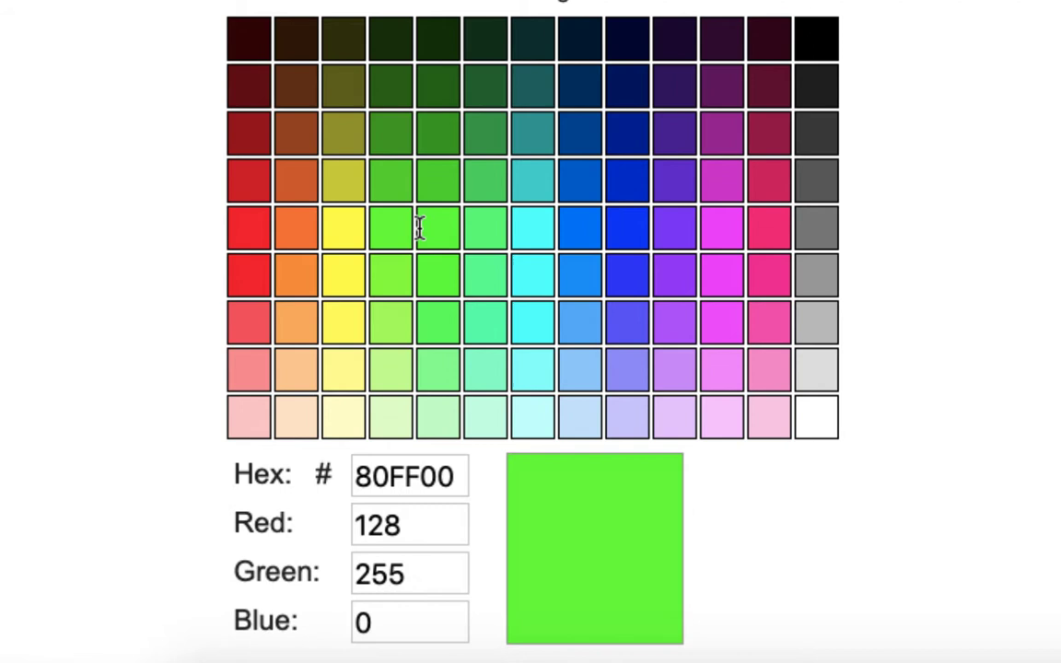
left_click(438, 228)
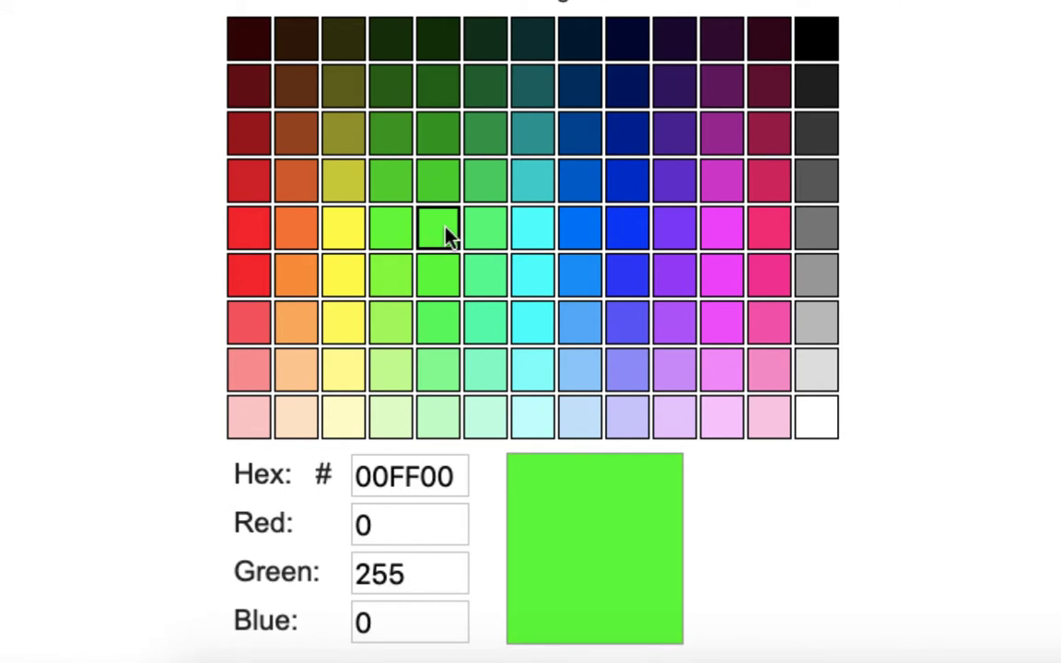
left_click(627, 227)
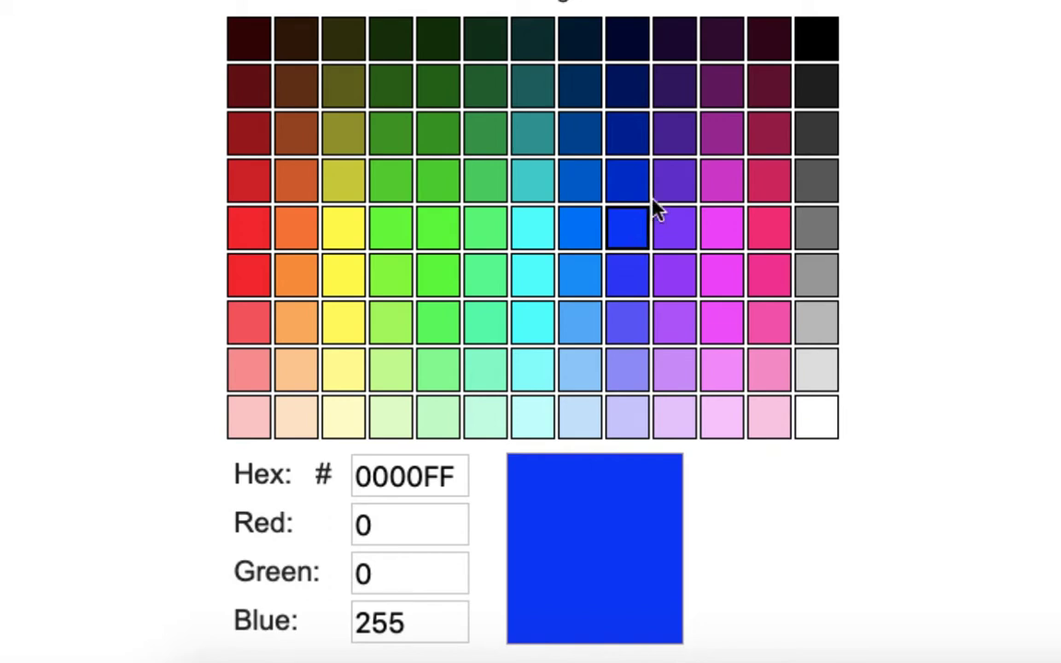
Sample the RGB values for deep purple and lighter violet shades in the purple column.
left_click(674, 181)
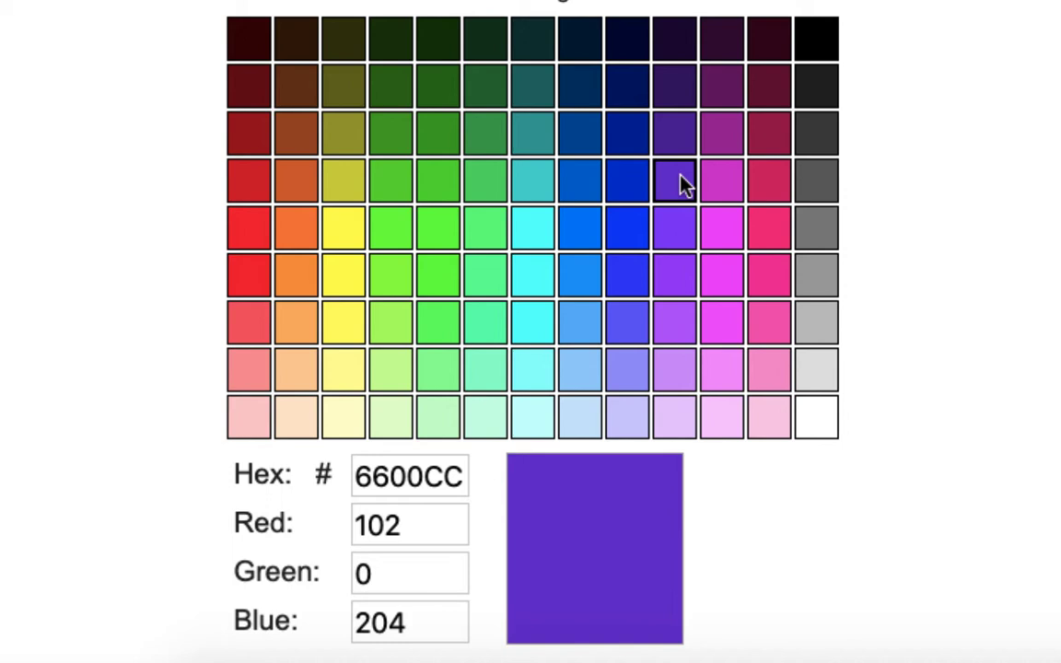
mouse_move(683, 217)
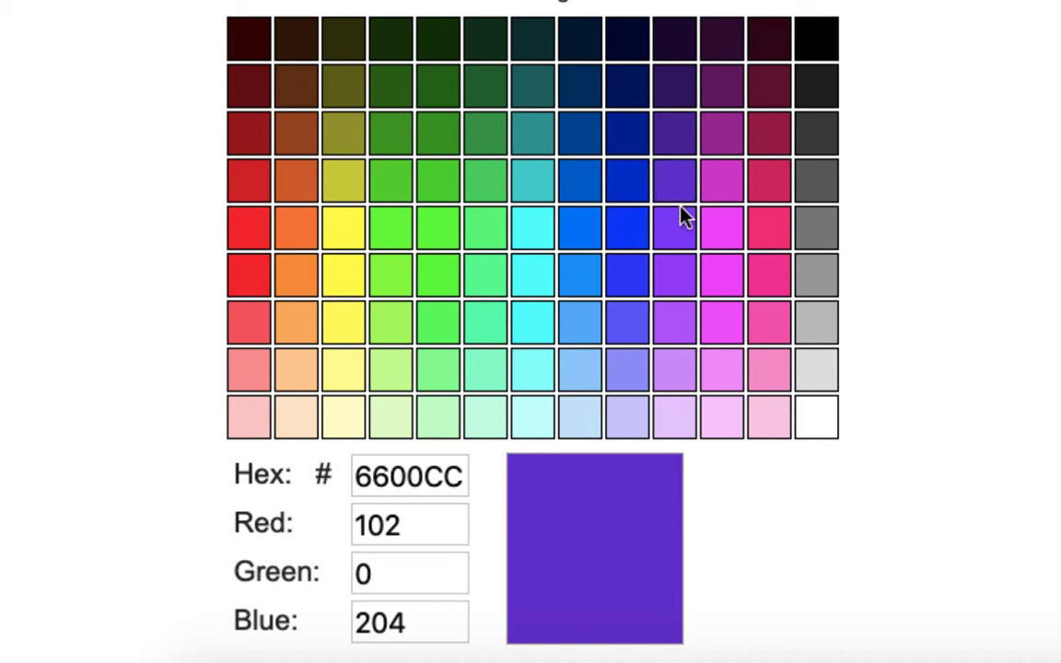
left_click(674, 276)
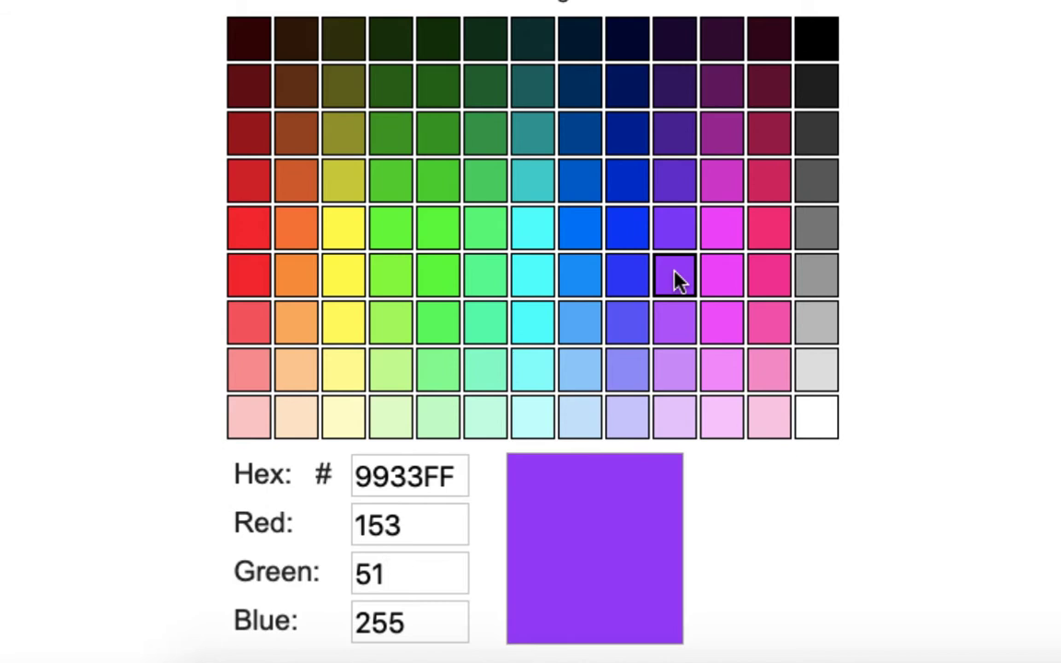
left_click(674, 368)
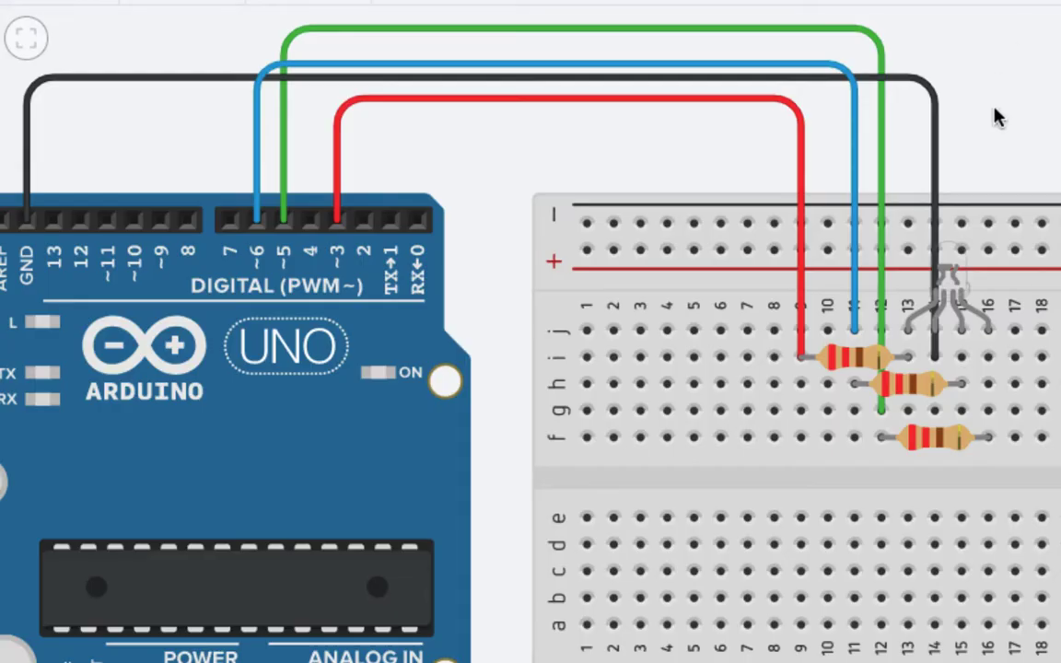
mouse_move(997, 127)
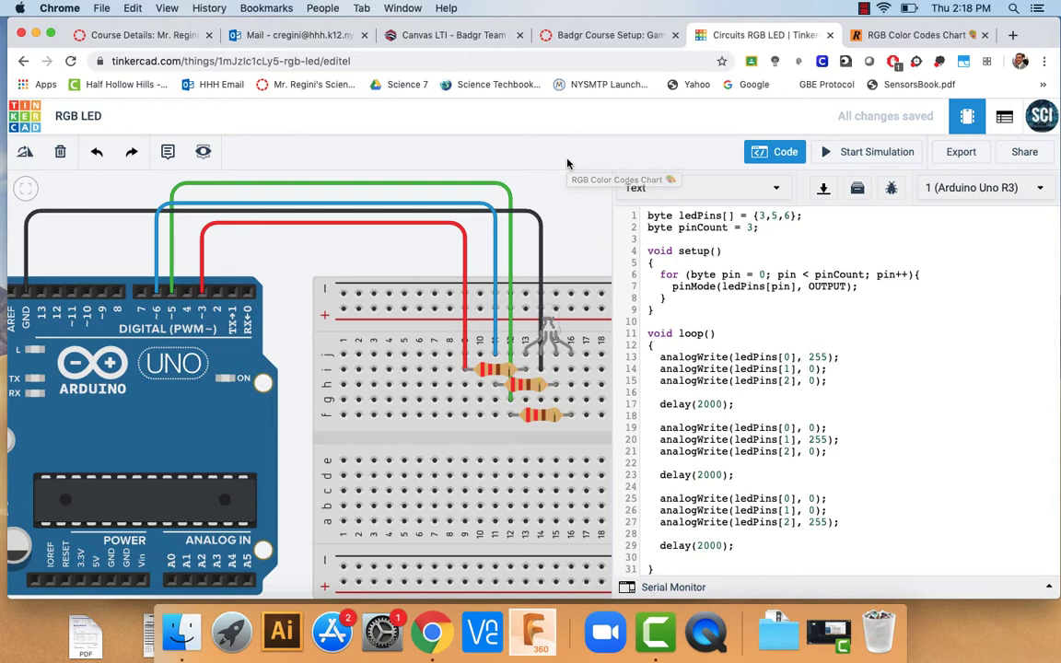
mouse_move(566, 164)
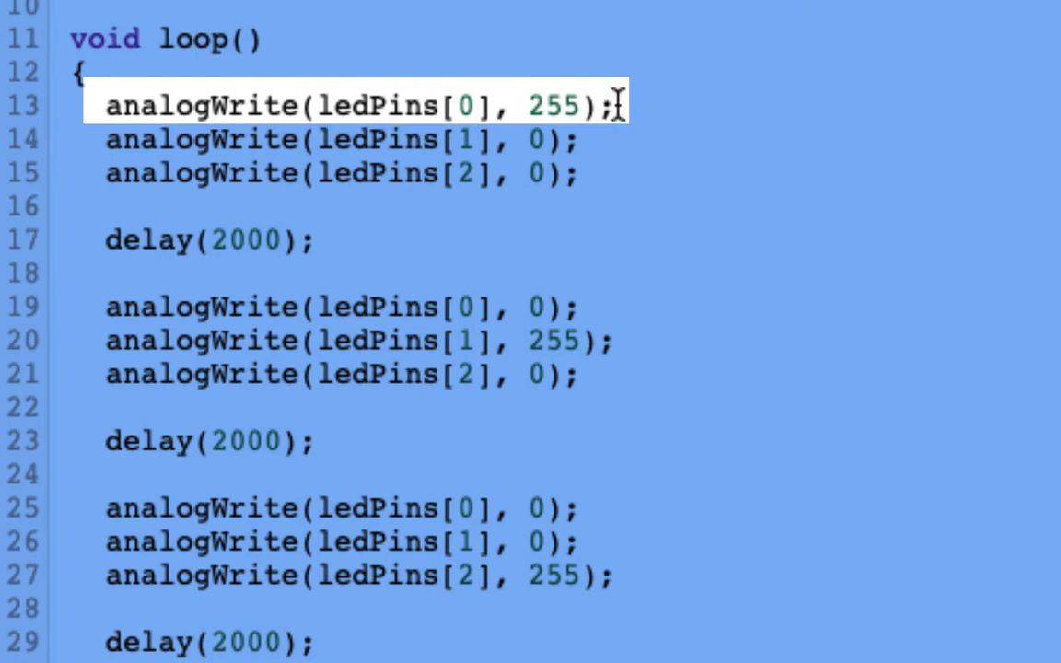
left_click(589, 139)
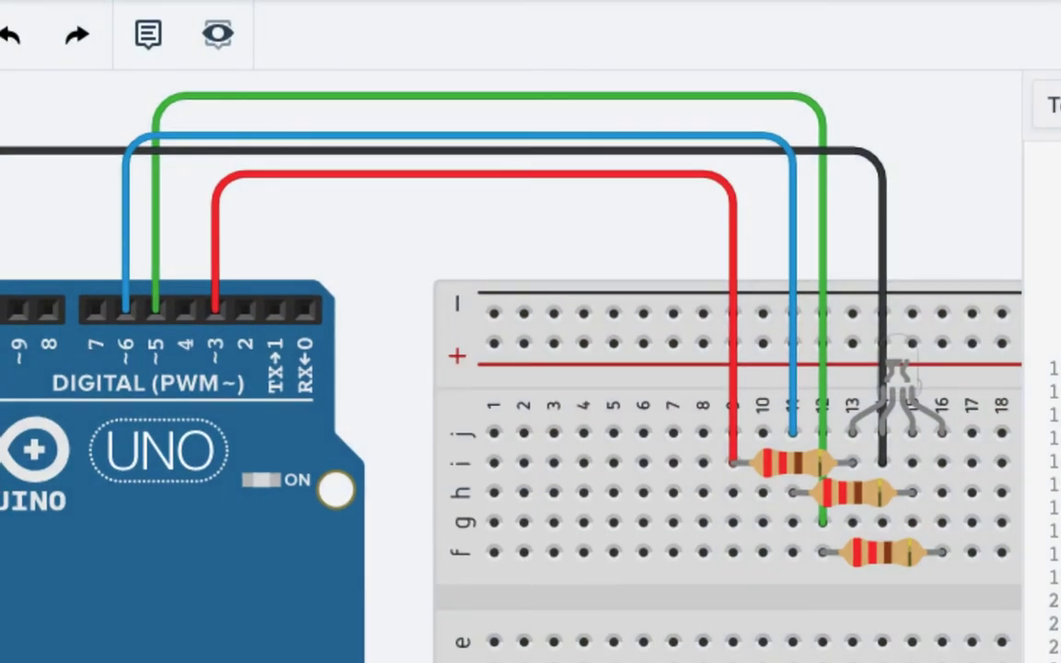
mouse_move(850, 433)
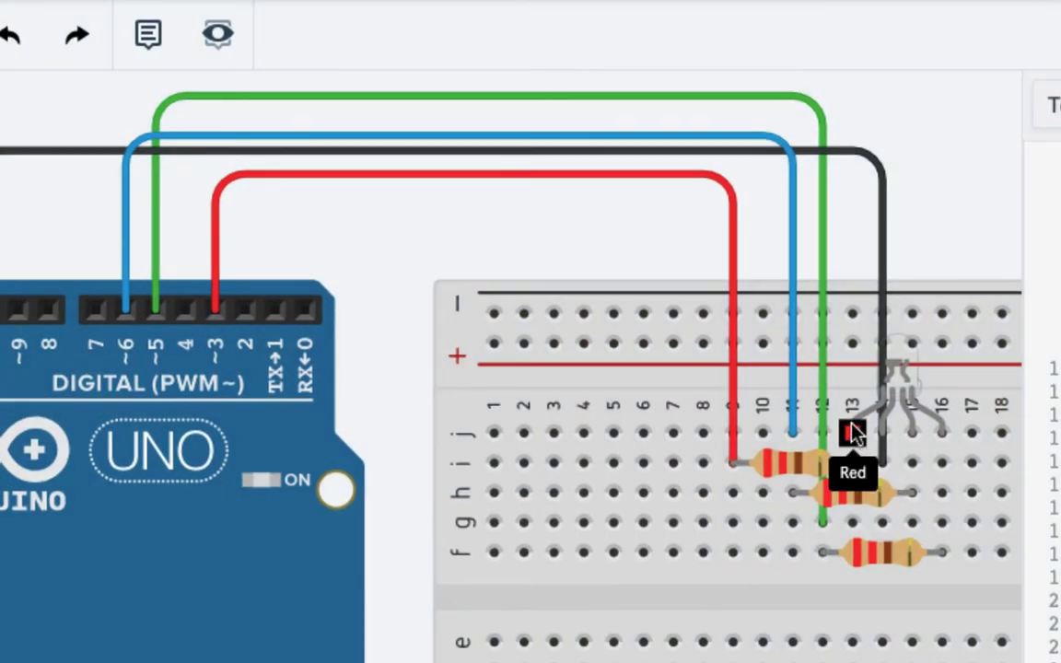
mouse_move(875, 410)
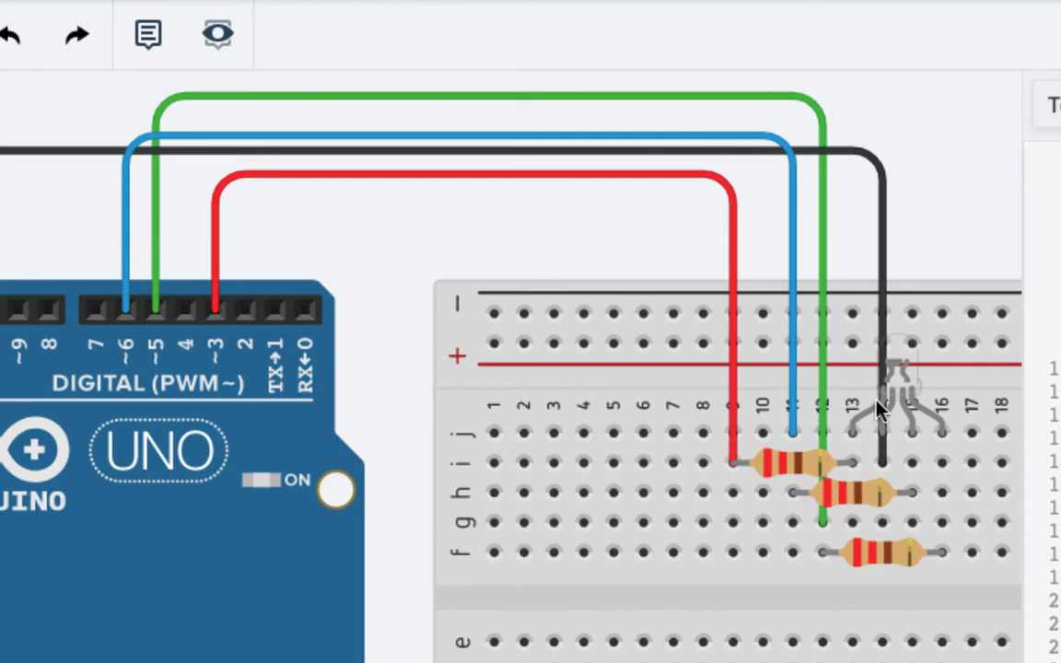
mouse_move(941, 435)
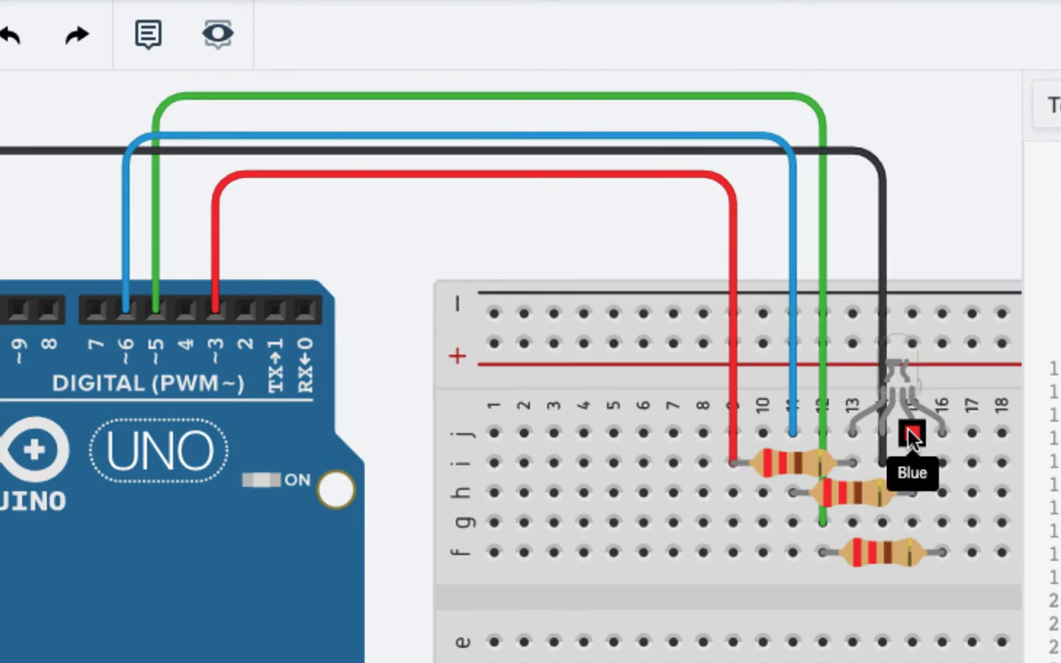
Start the simulation so the breadboard RGB LED glows red.
left_click(420, 139)
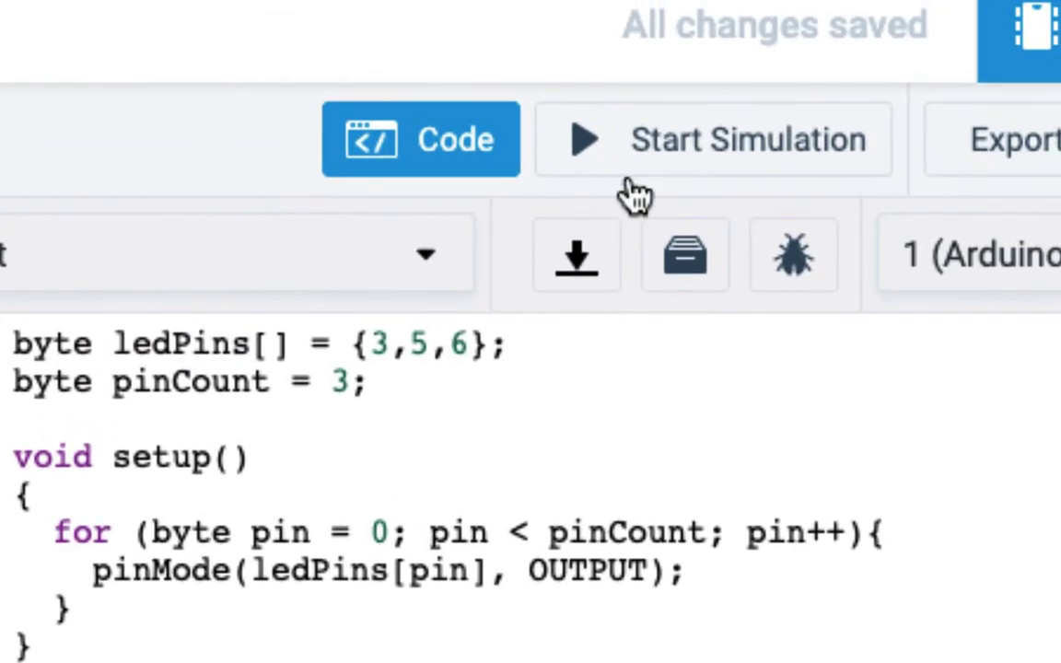
left_click(713, 139)
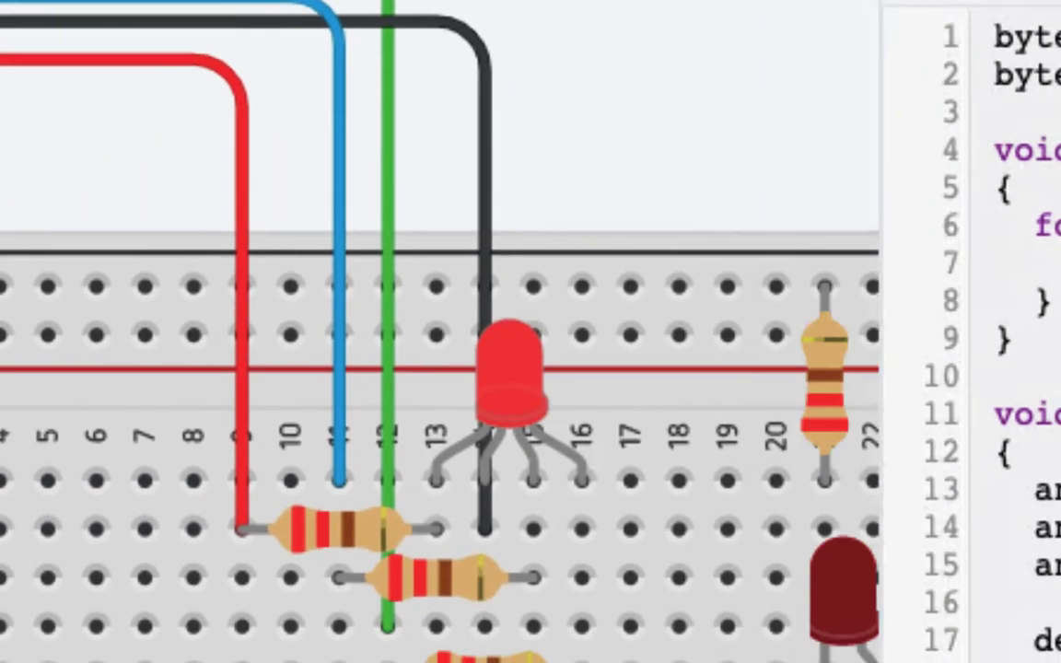